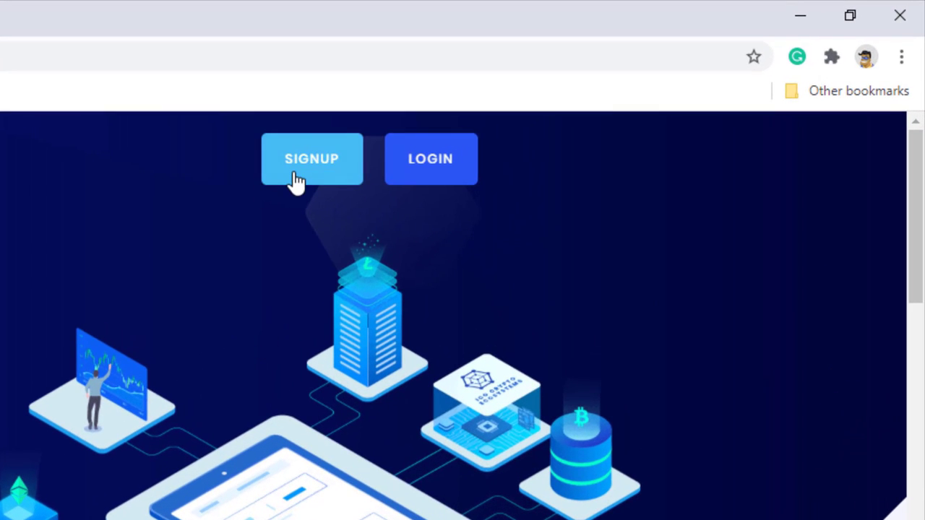
left_click(312, 159)
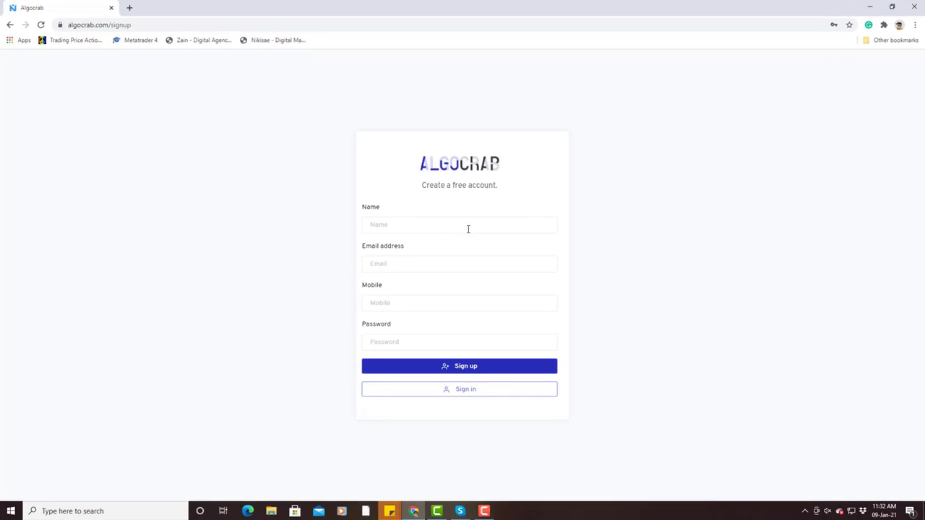
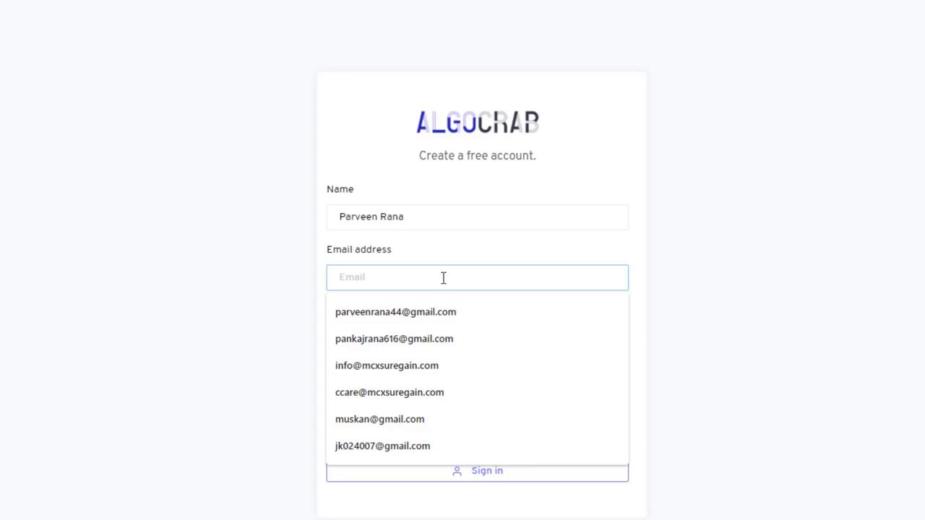
left_click(396, 312)
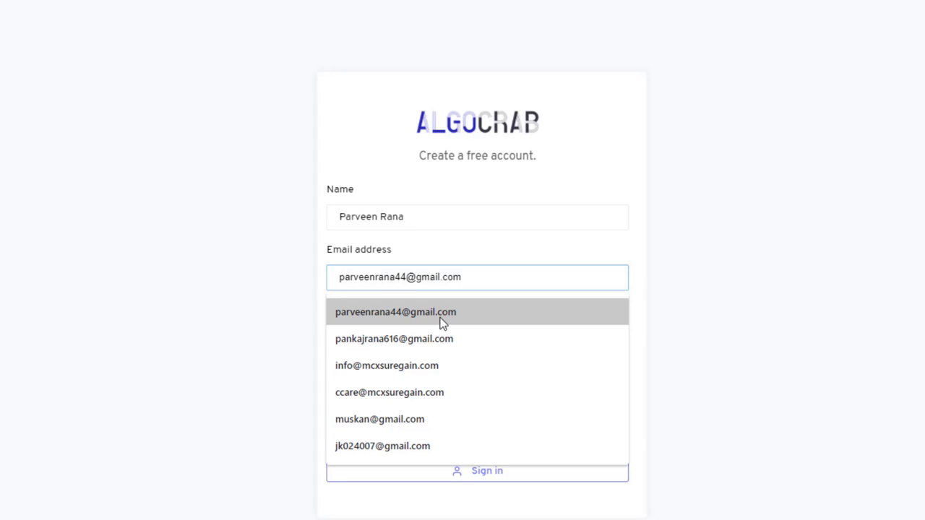
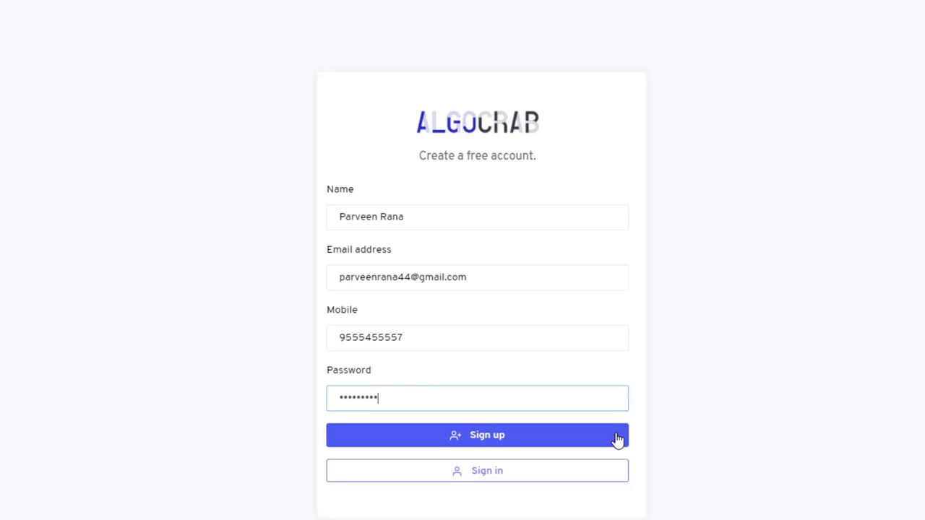
left_click(477, 434)
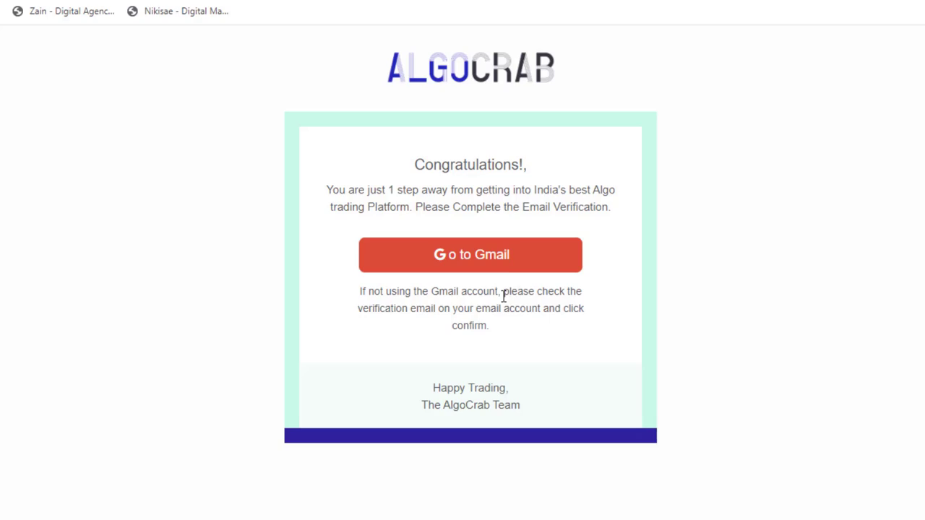
- Open the Algocrab Team verification email in Gmail and follow its Verify Email link
left_click(471, 255)
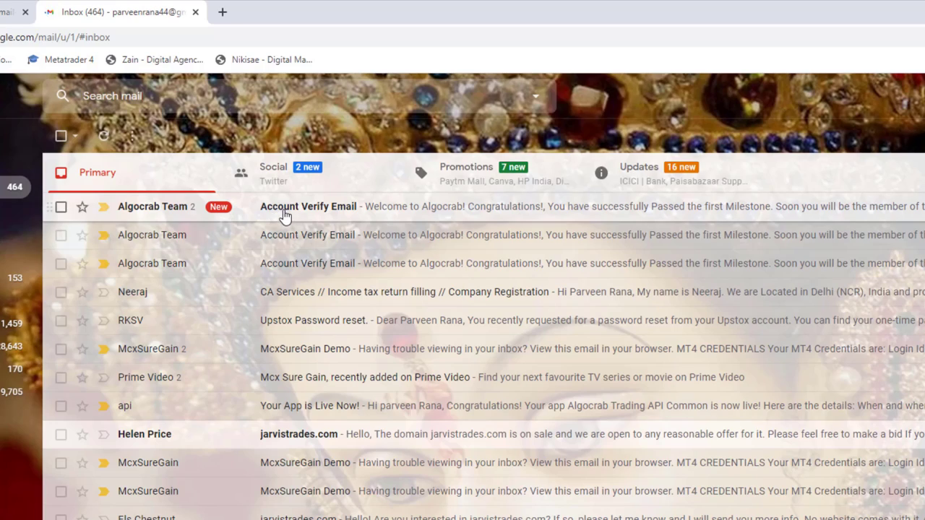
left_click(308, 205)
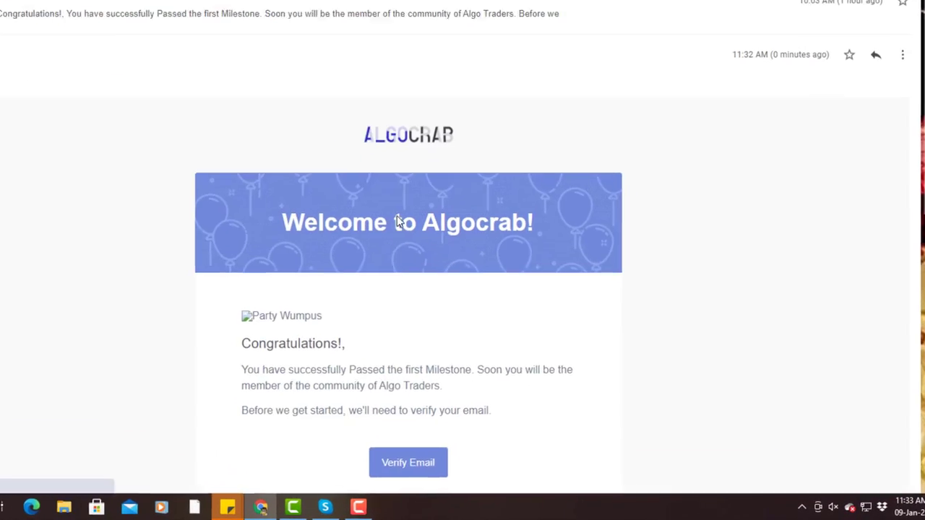
scroll("down", 3)
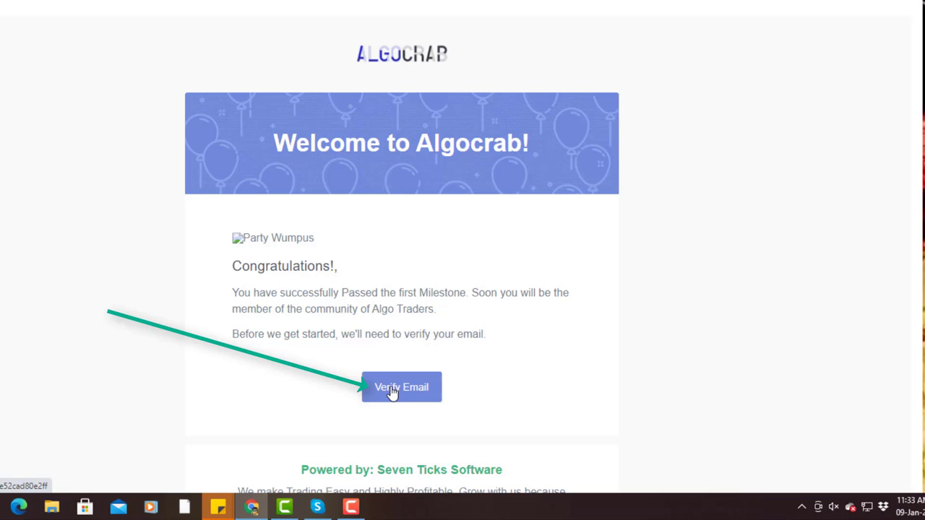
left_click(402, 388)
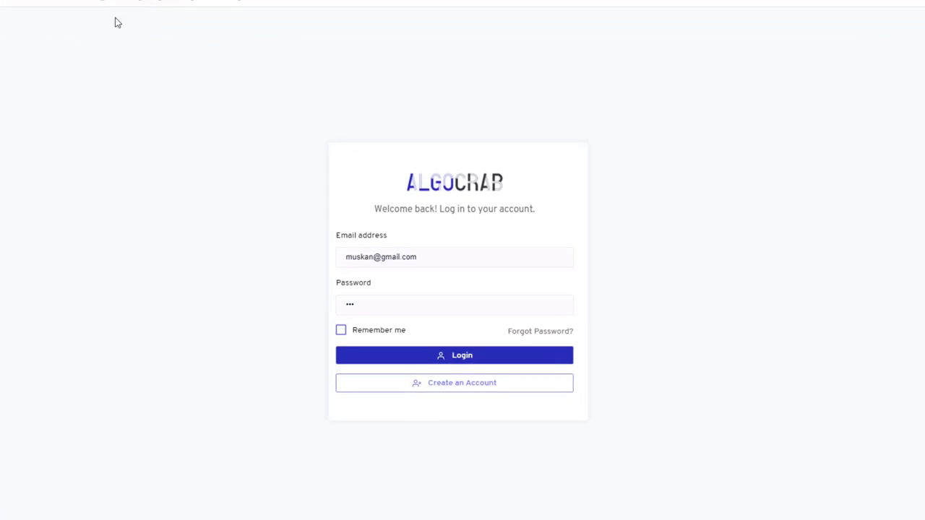
- Log in to AlgoCrab with the autofilled registered email and password
left_click(453, 258)
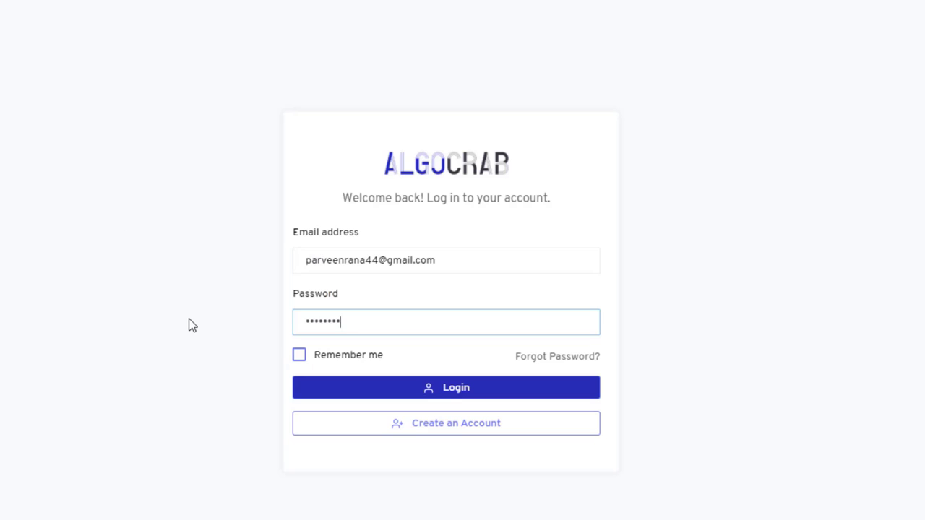
left_click(445, 387)
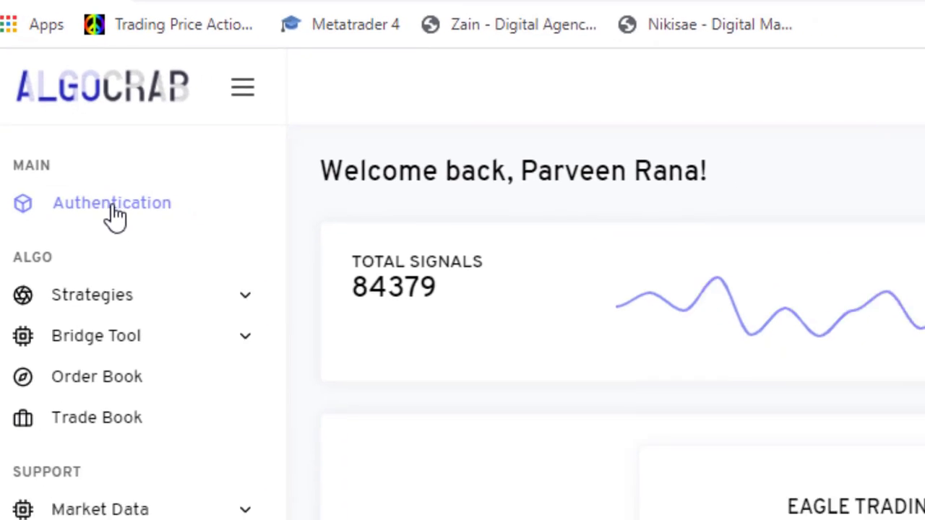
left_click(112, 202)
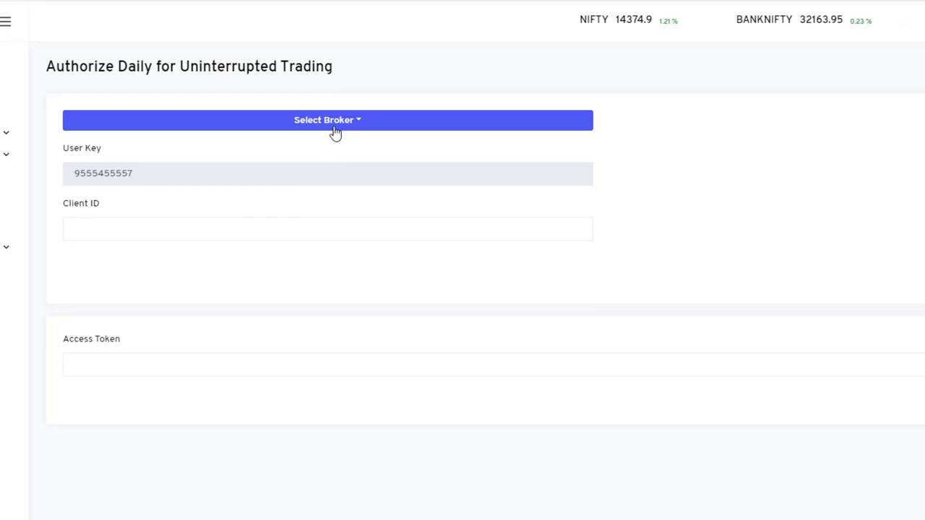
left_click(326, 120)
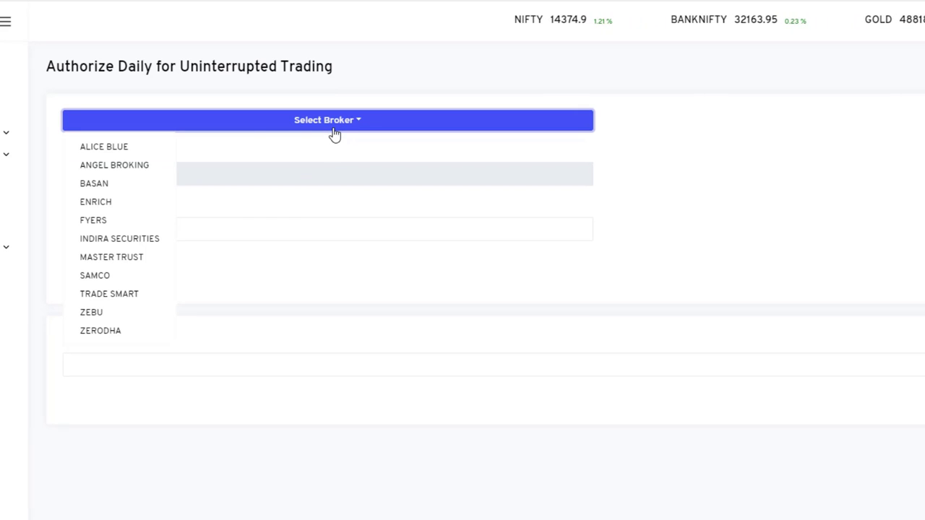
mouse_move(176, 172)
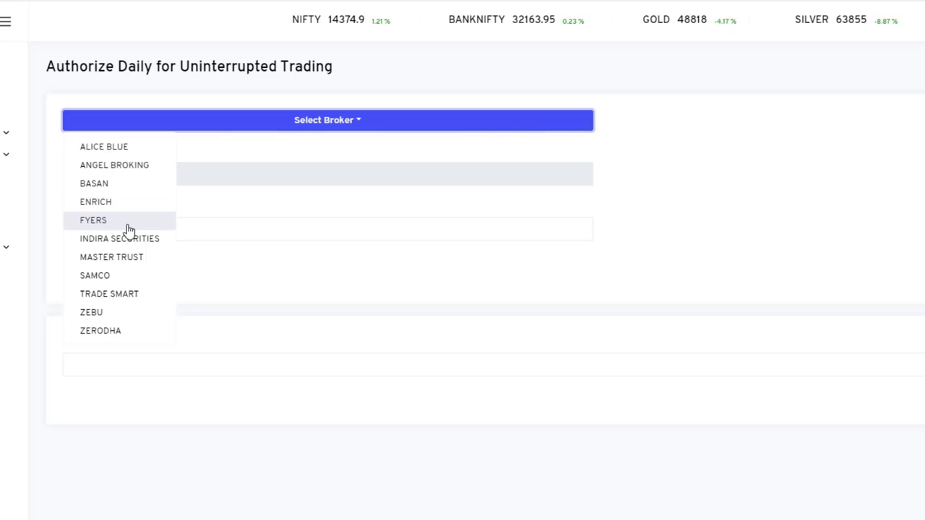
mouse_move(118, 238)
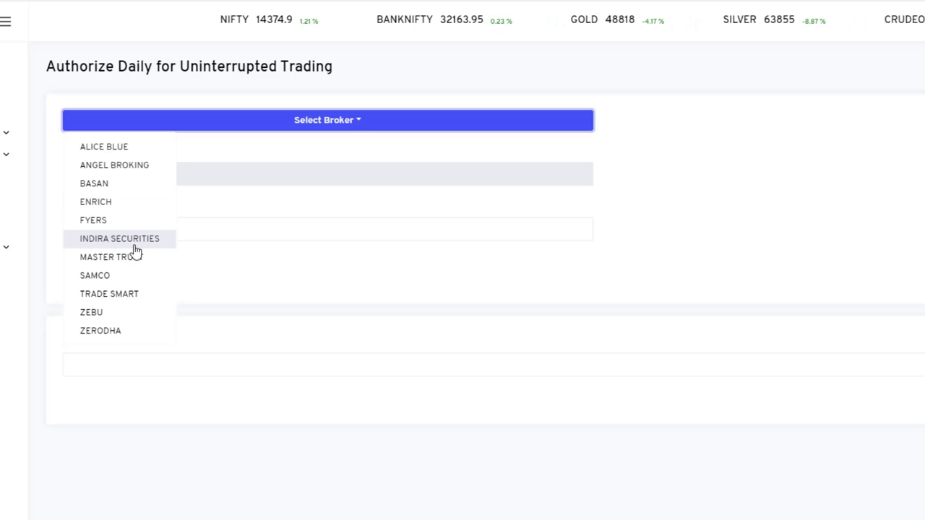
mouse_move(128, 302)
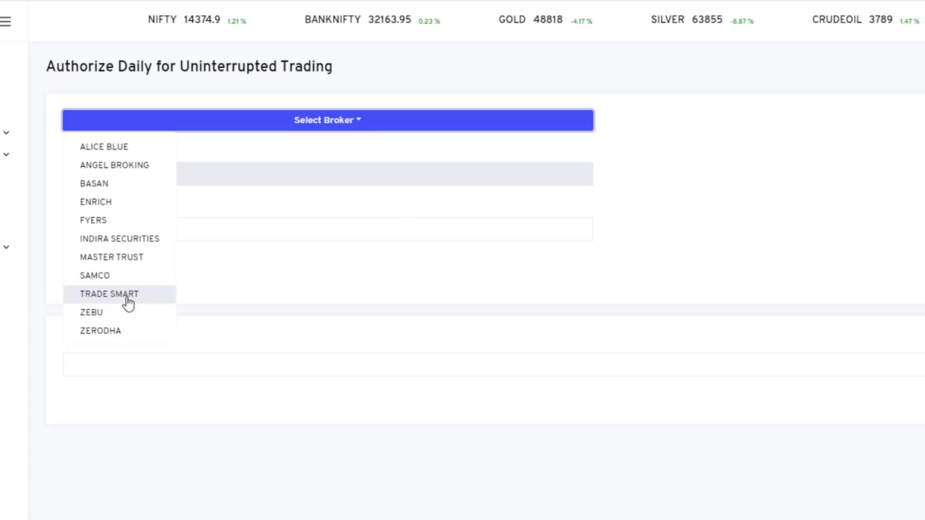
left_click(109, 293)
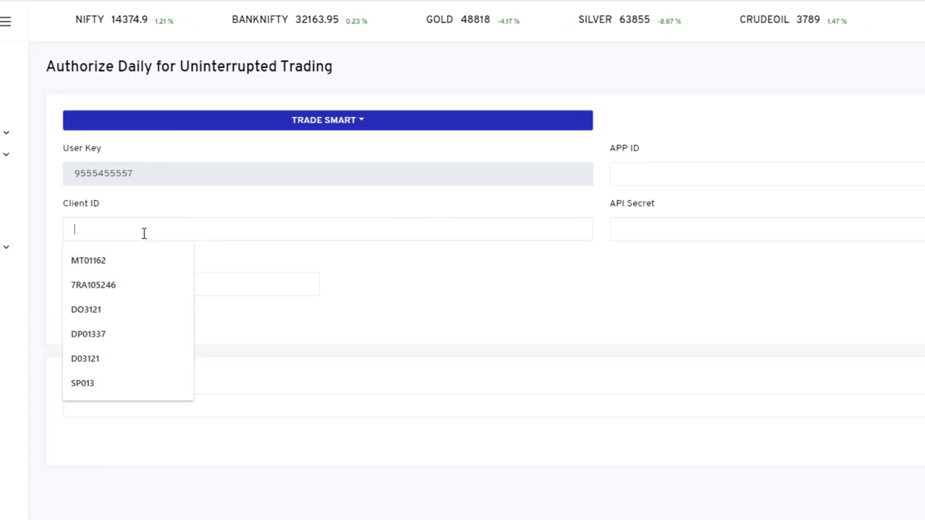
left_click(326, 228)
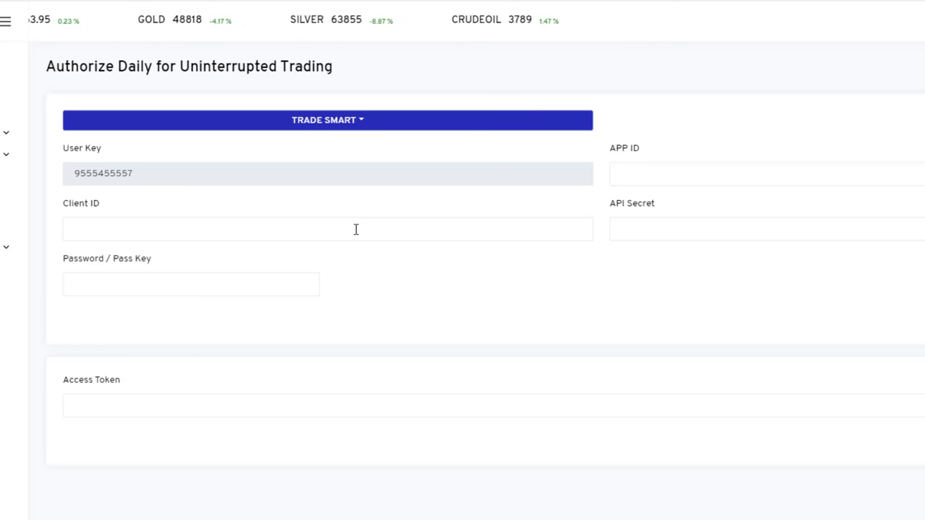
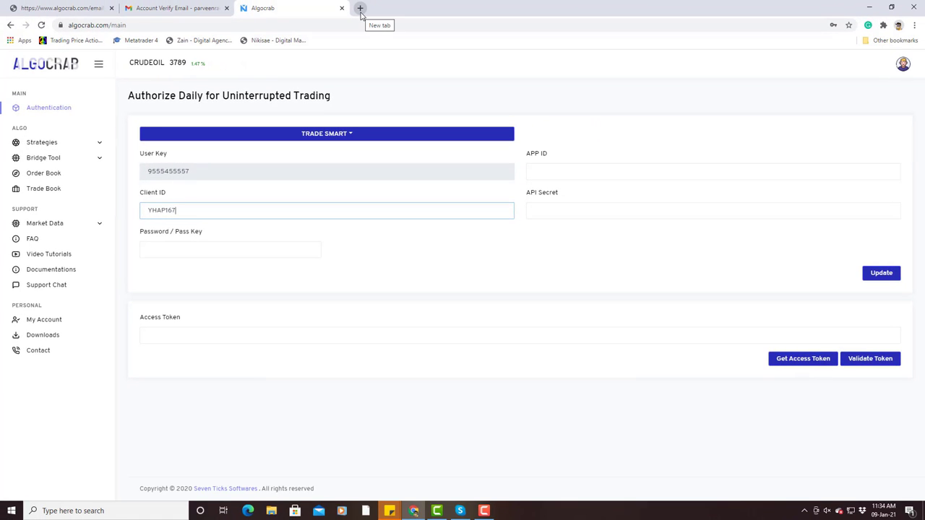
- Open the TradeSmart Swing site in a new tab and go to its app center
left_click(360, 8)
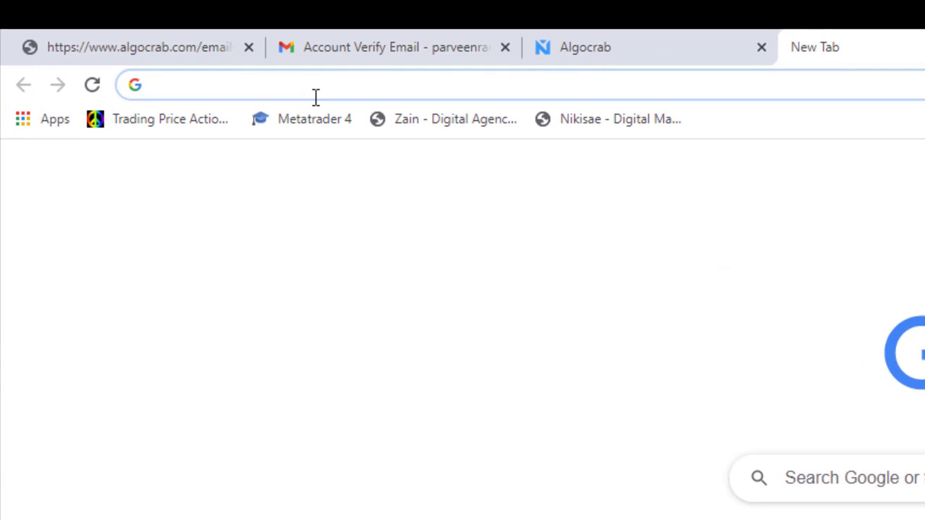
type("swing.tradesmartonline.in")
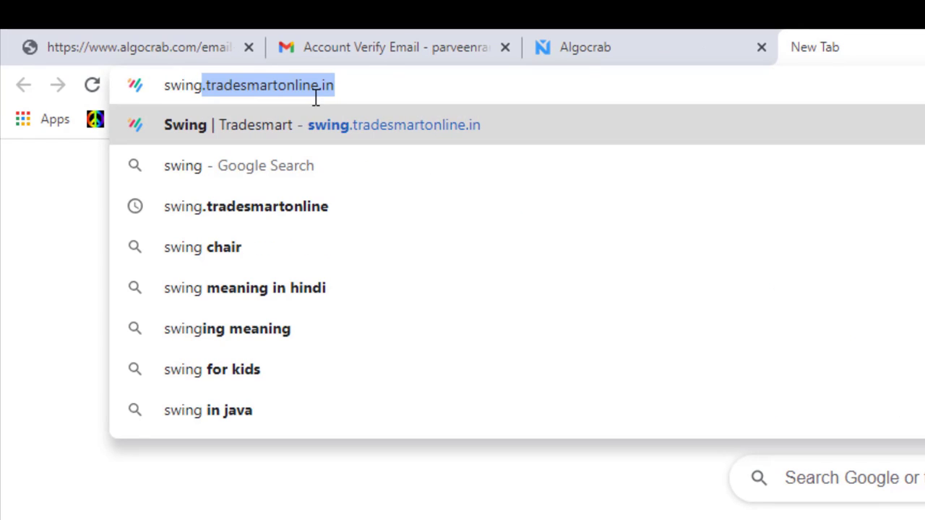
key("Enter")
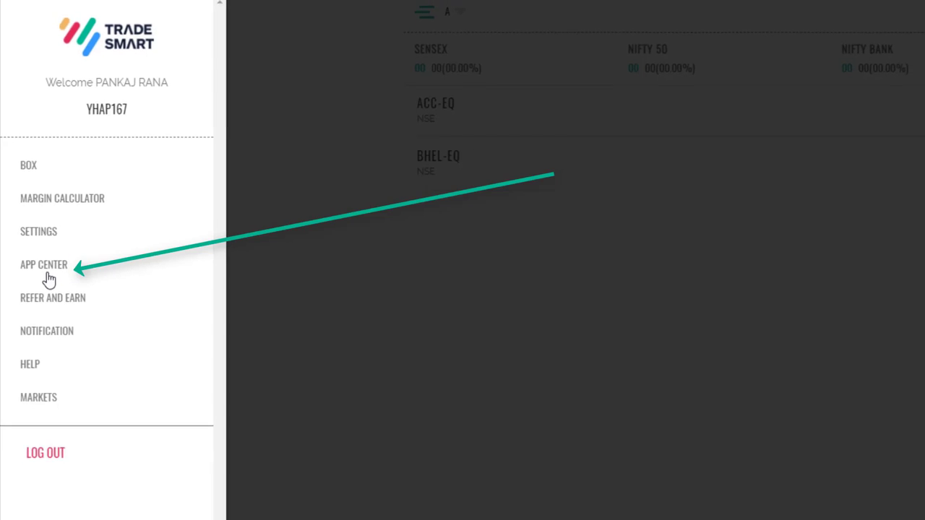
left_click(44, 264)
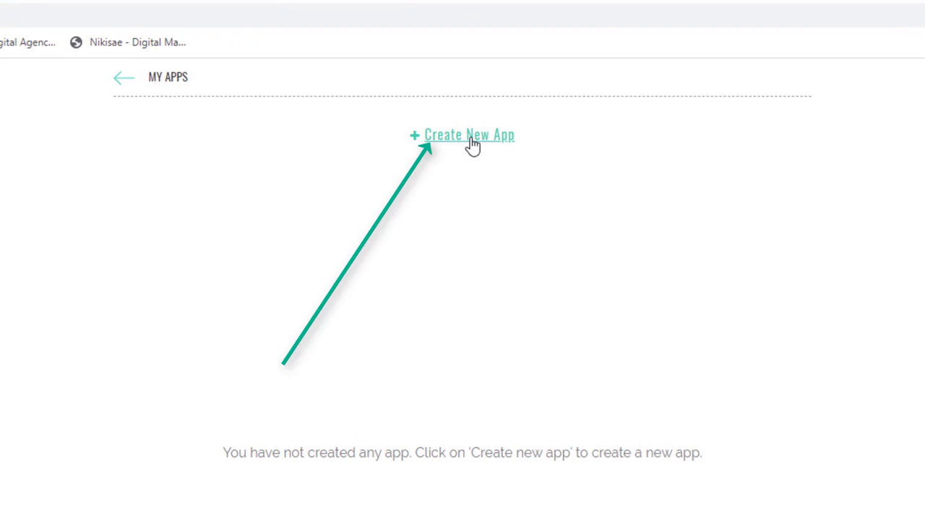
- Create a new app named Algocrab with a description to get its credentials
left_click(468, 135)
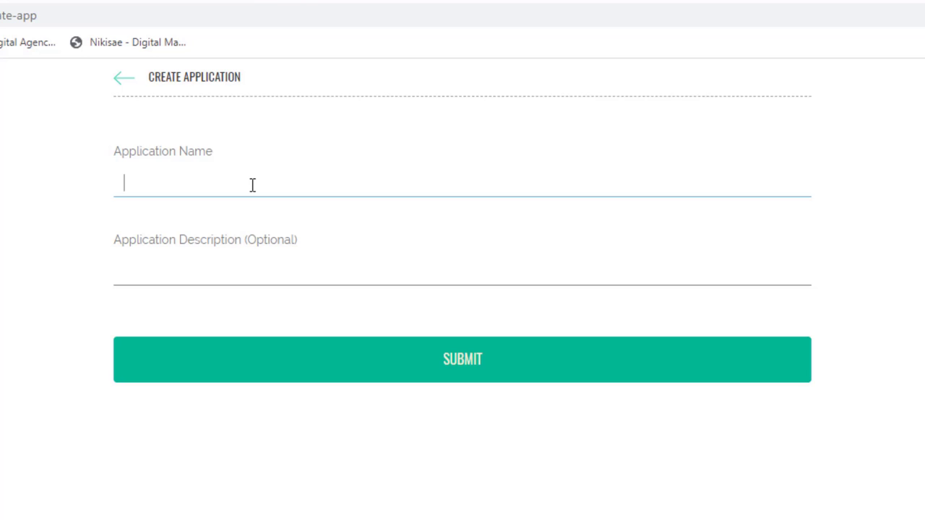
type("Algocrab")
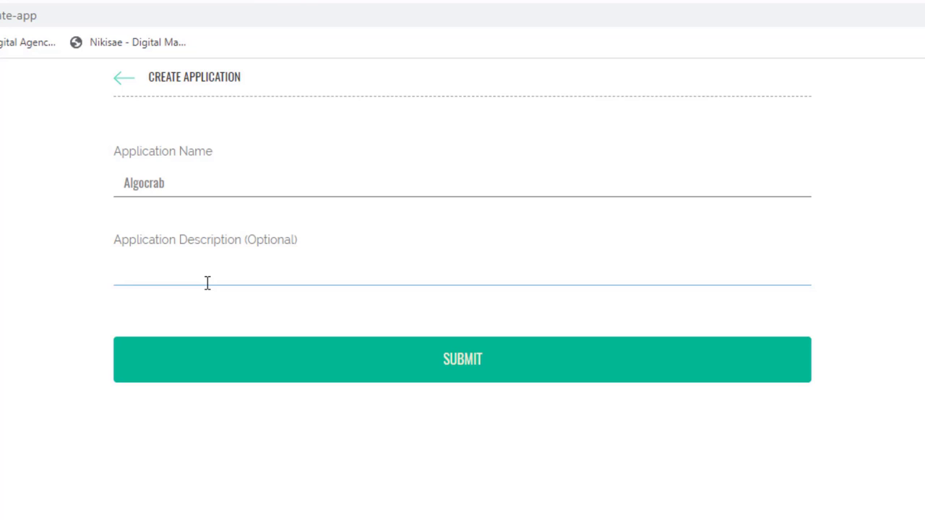
left_click(463, 358)
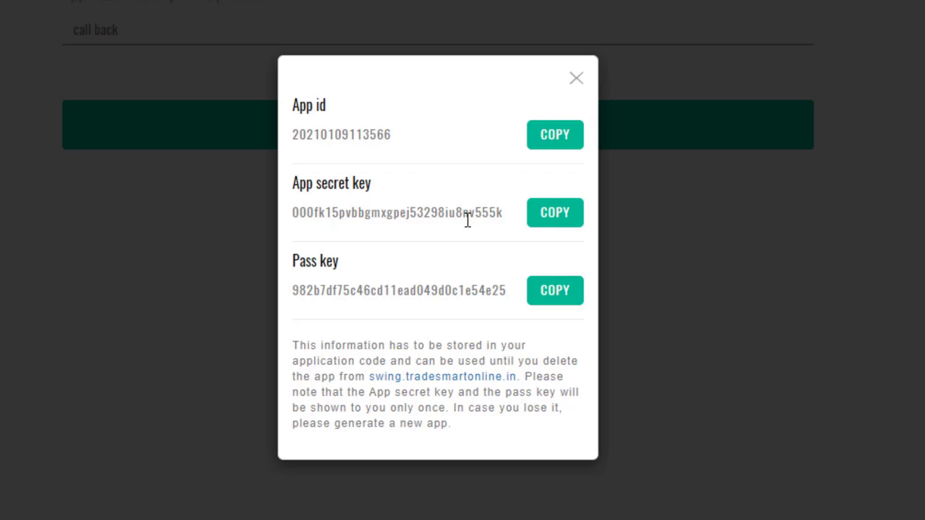
mouse_move(407, 273)
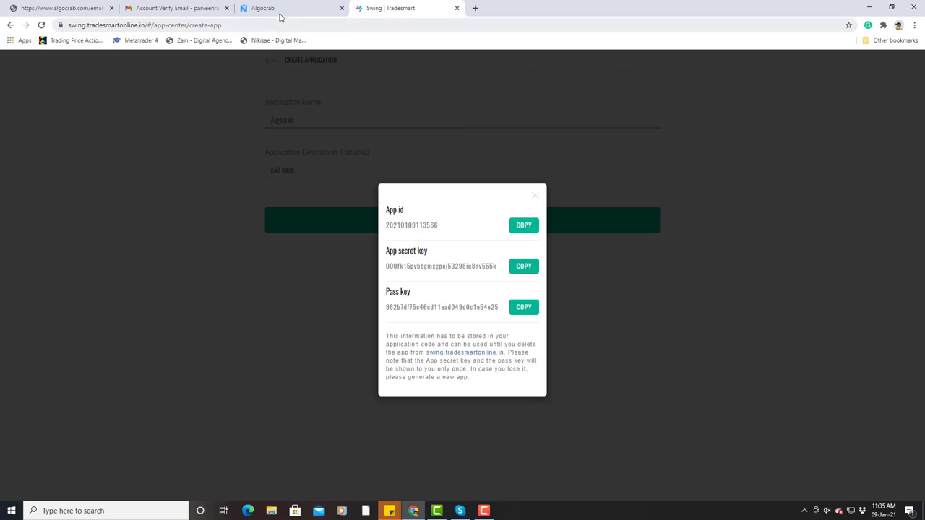
left_click(292, 9)
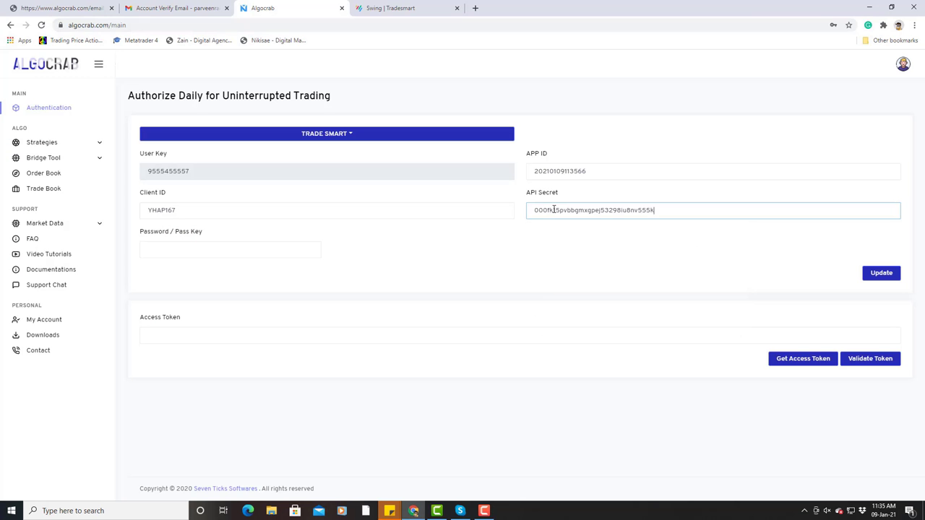
left_click(230, 248)
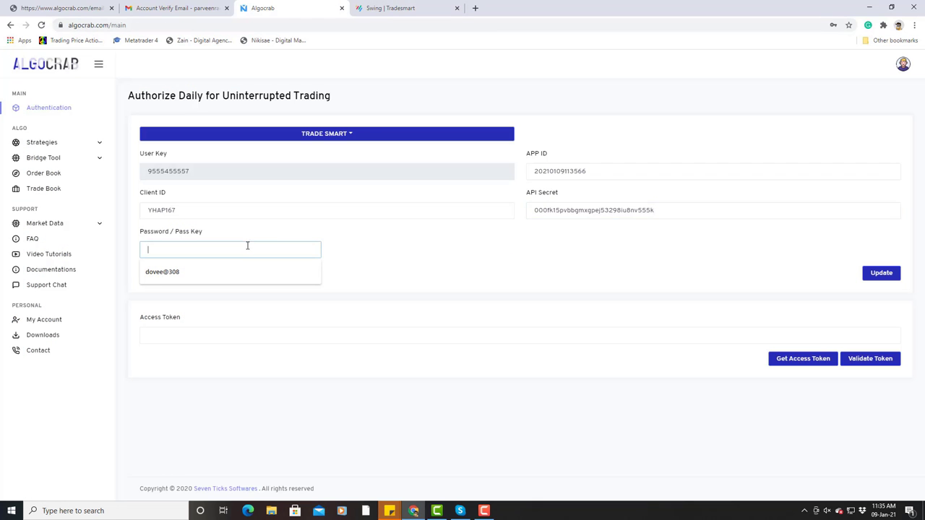
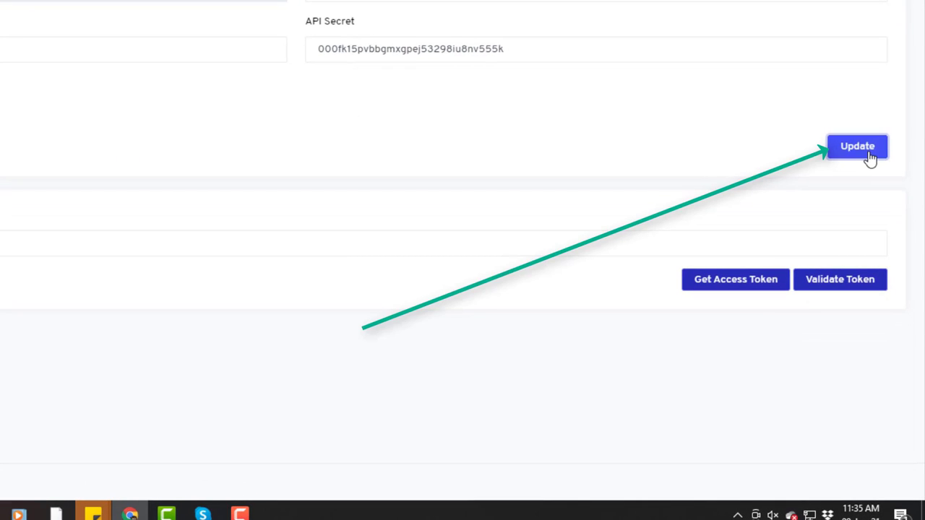
left_click(859, 146)
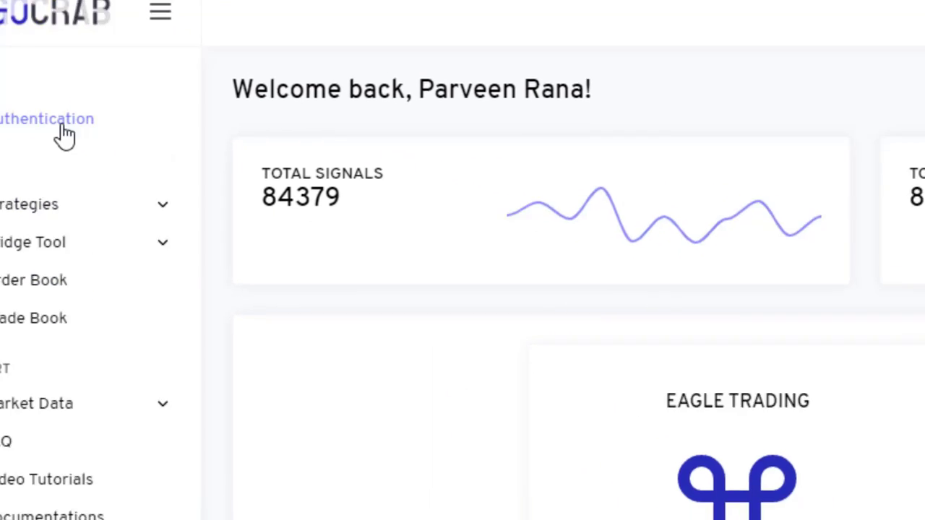
- Get and validate the Trade Smart access token on the Authentication page
left_click(46, 119)
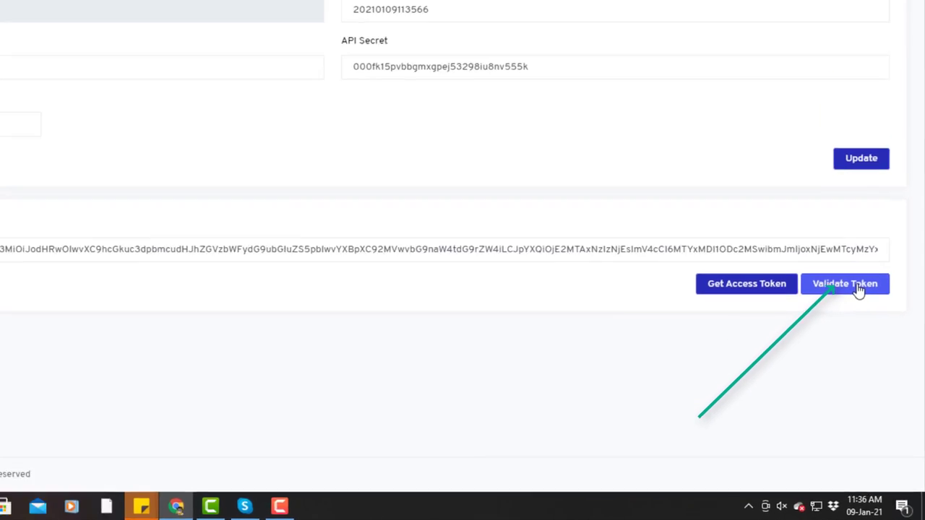
left_click(845, 283)
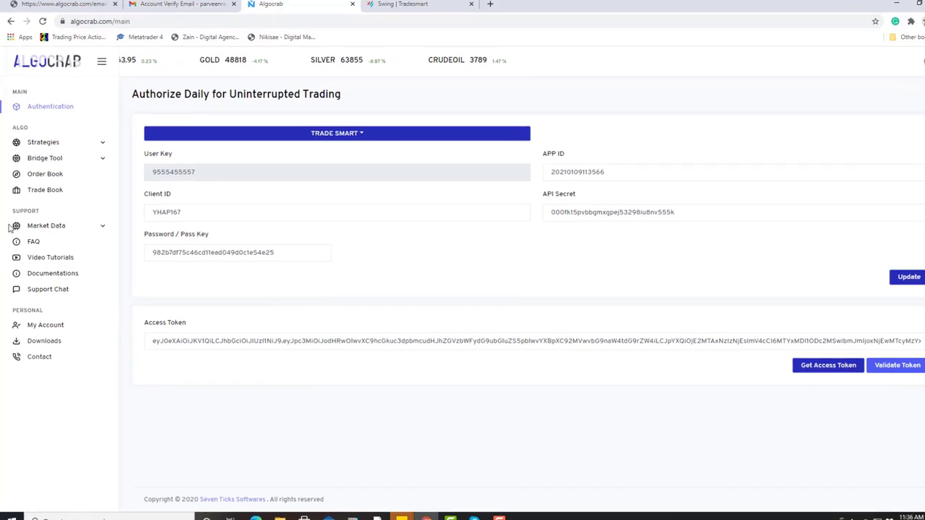
left_click(44, 141)
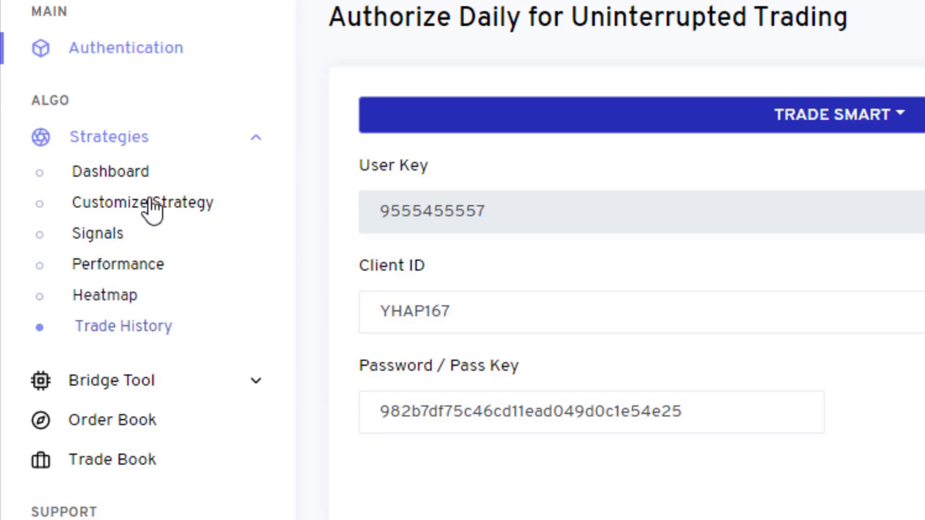
- Browse Customize Strategy and Trade History, then land on the strategies Dashboard
left_click(142, 202)
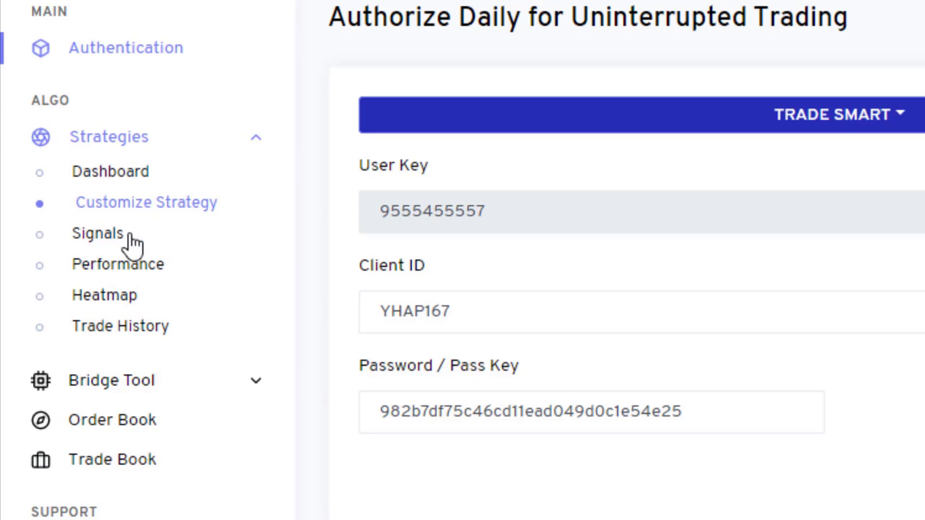
left_click(120, 327)
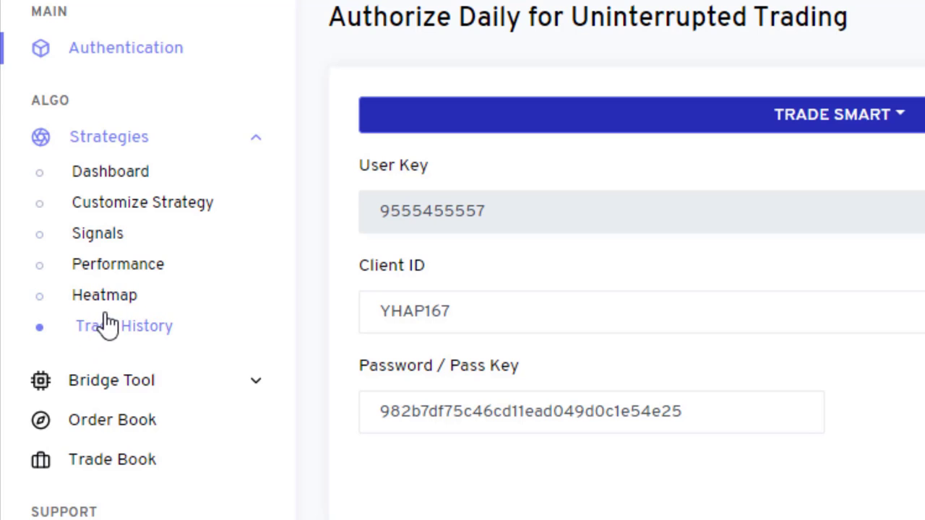
left_click(145, 202)
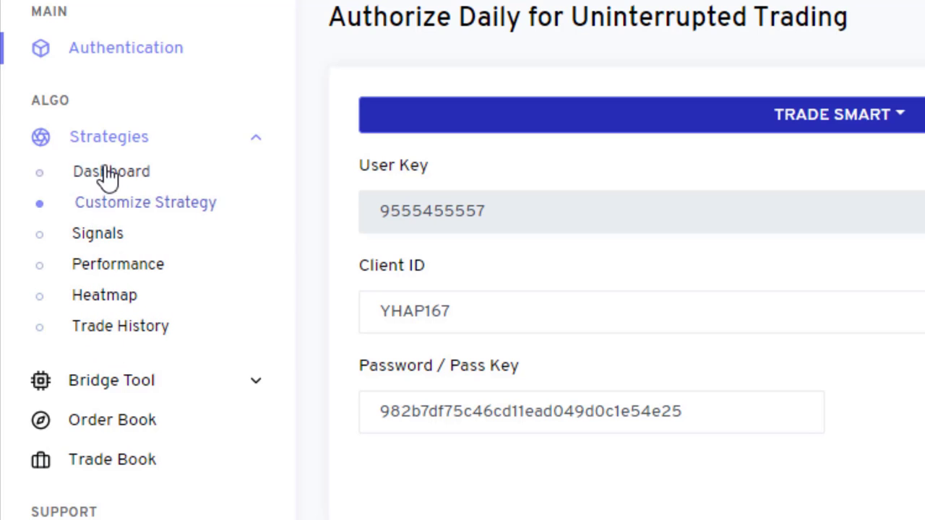
left_click(124, 327)
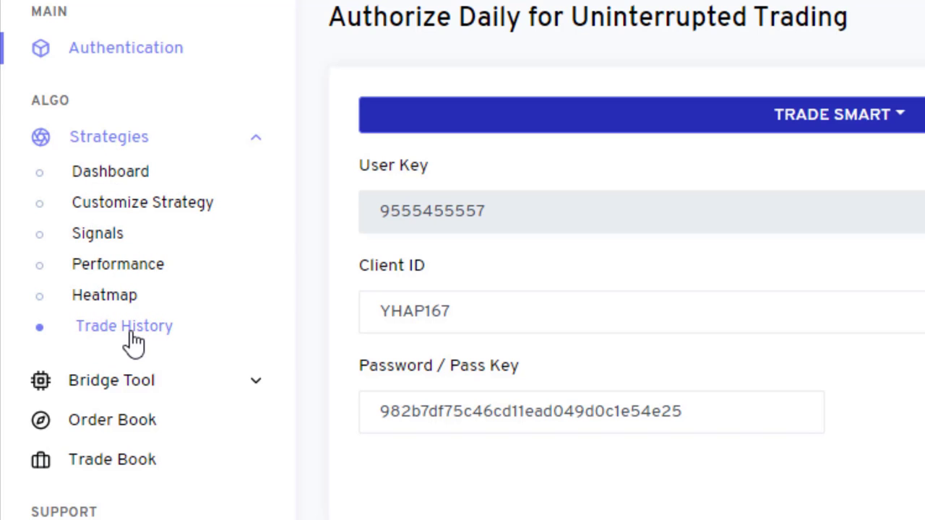
left_click(109, 170)
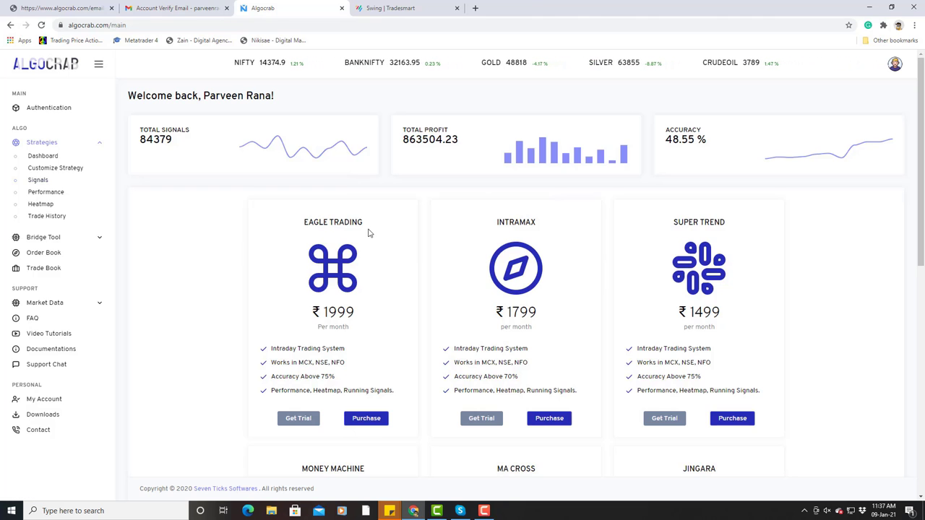
- Go from Customize Strategy to the Signals page under Strategies
scroll("down", 3)
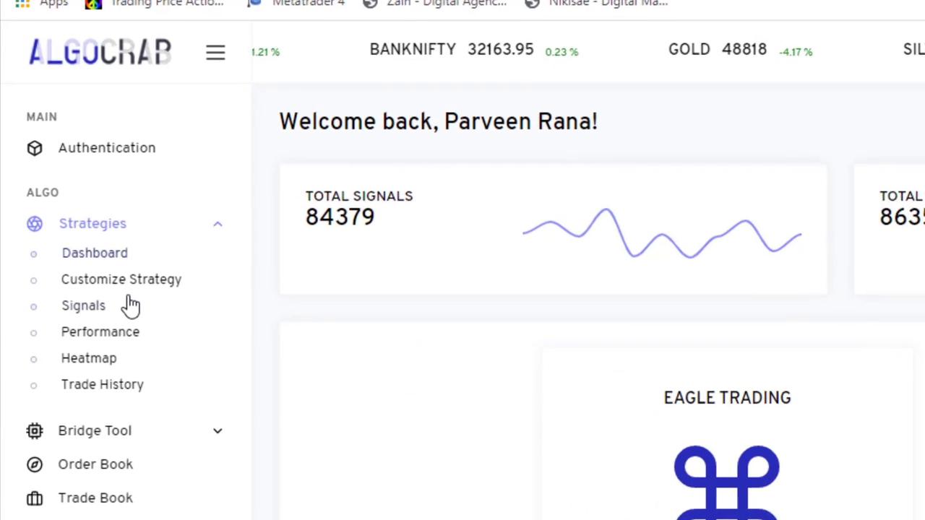
left_click(121, 280)
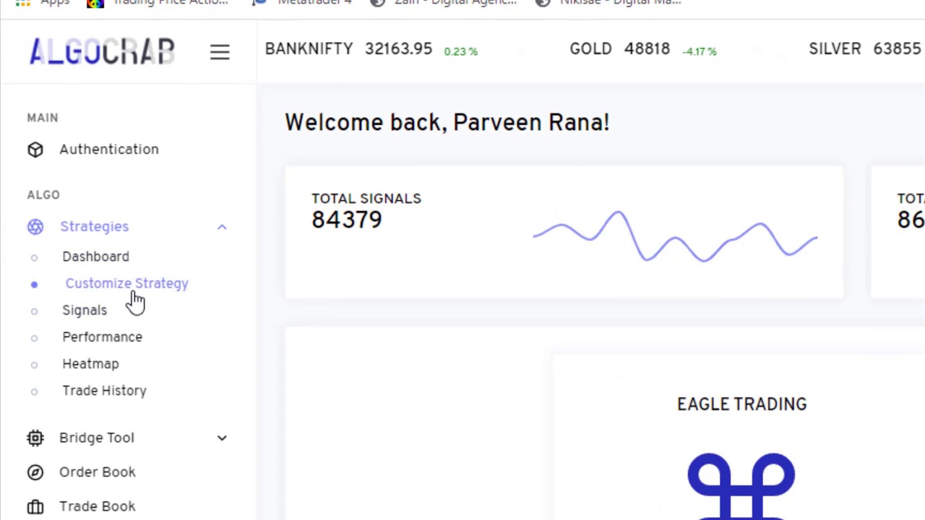
left_click(127, 282)
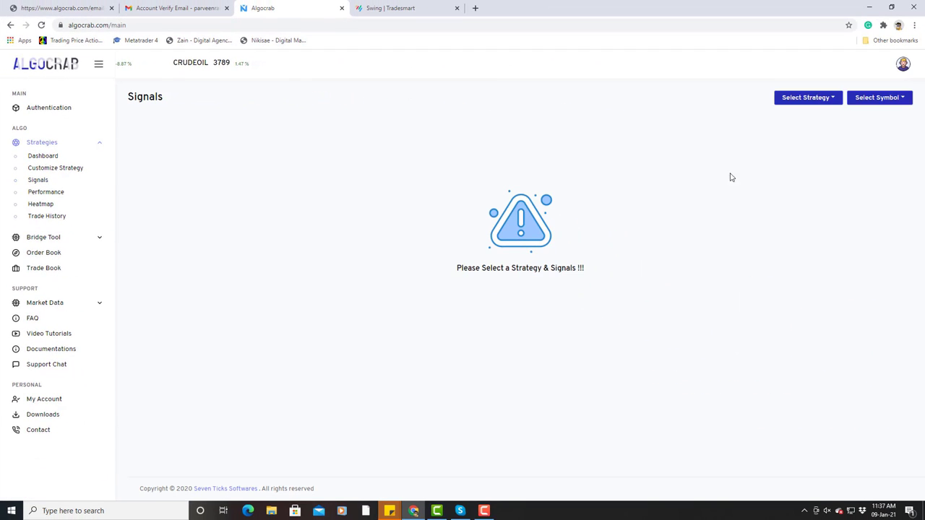
- Expand Bridge Tool and pick a strategy from the Signals Select Strategy list
left_click(43, 237)
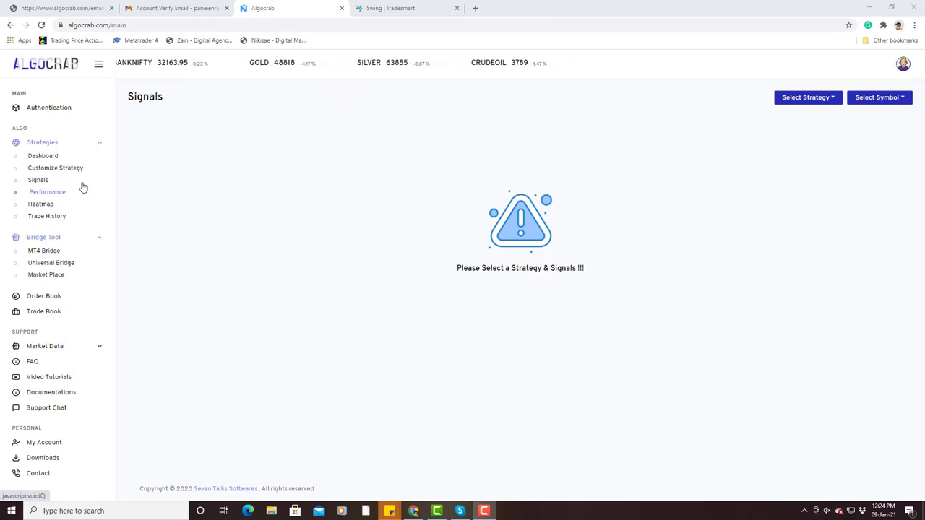
left_click(807, 97)
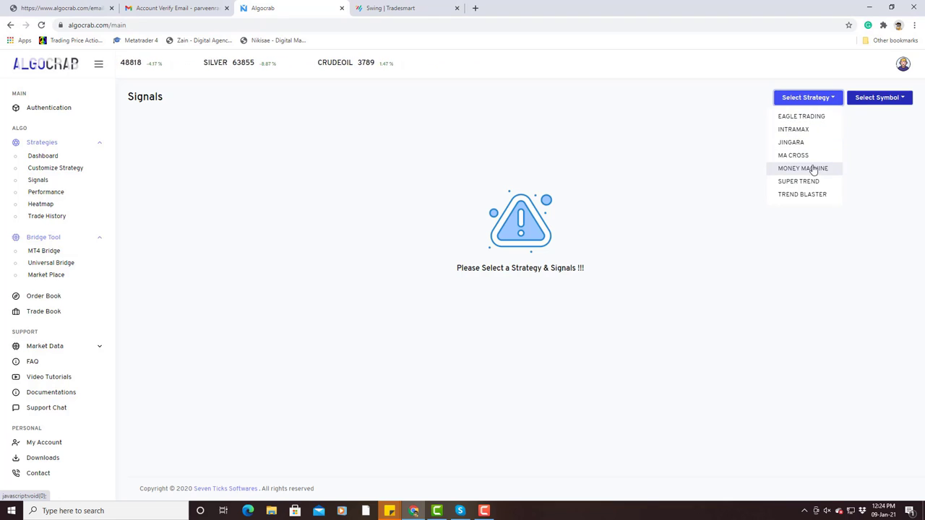
left_click(803, 167)
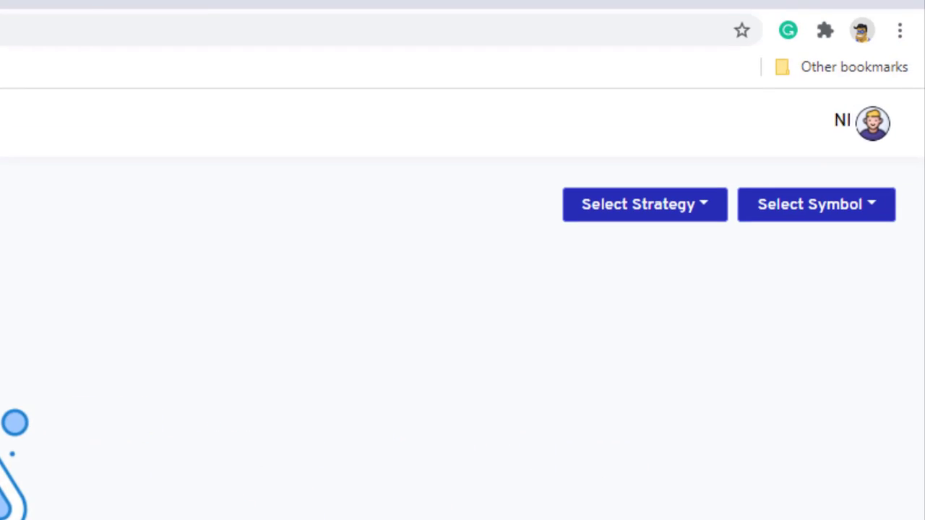
- Filter Performance by strategy SUPER TREND and symbol FEDERALBNK to view its signals, profit and accuracy
left_click(643, 204)
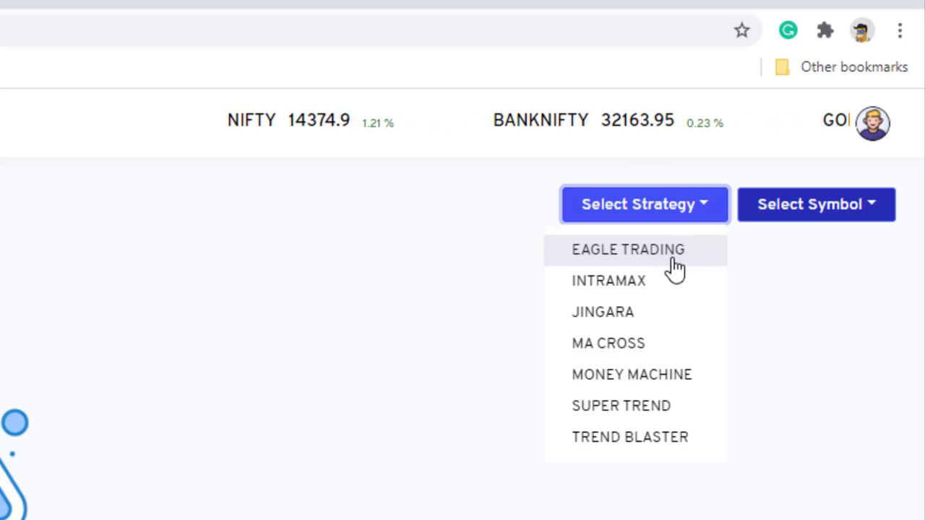
left_click(621, 404)
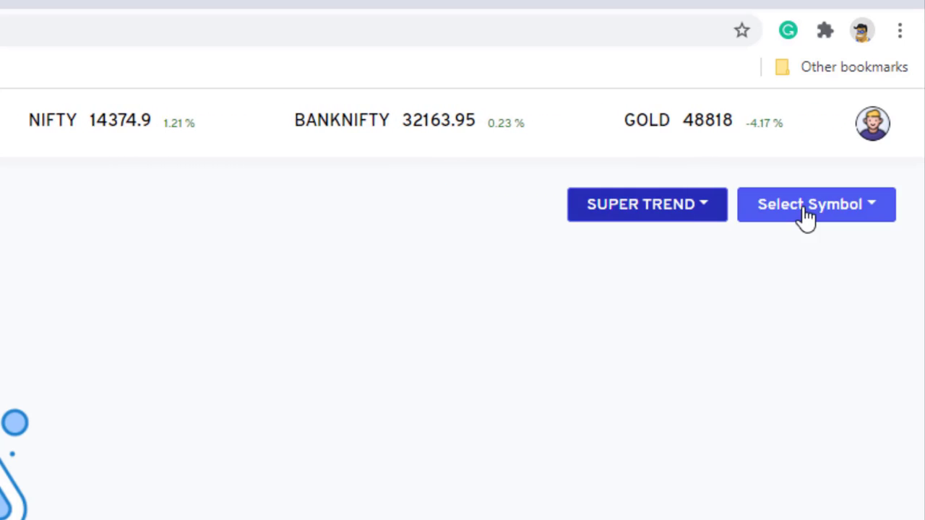
left_click(815, 204)
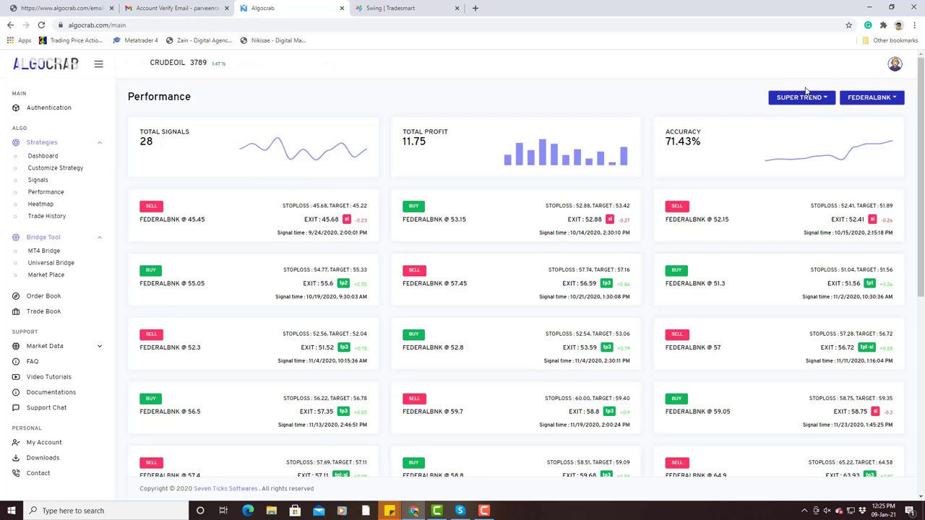
left_click(801, 96)
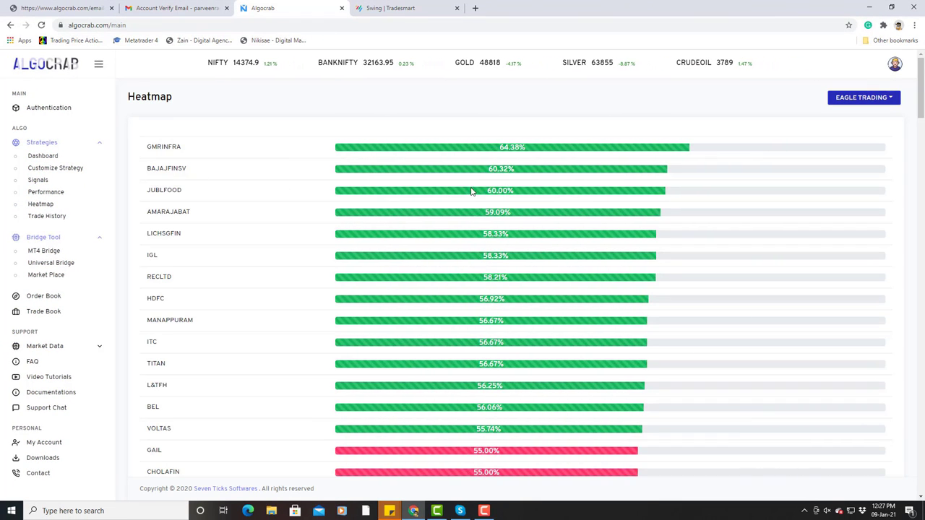
mouse_move(482, 205)
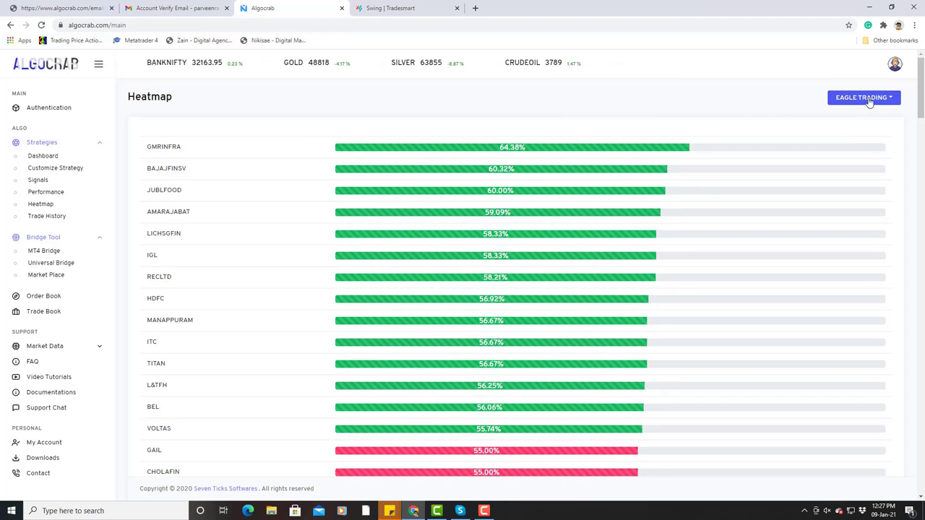
- Check the heatmap's strategy list, then go to the Trade History page
left_click(864, 98)
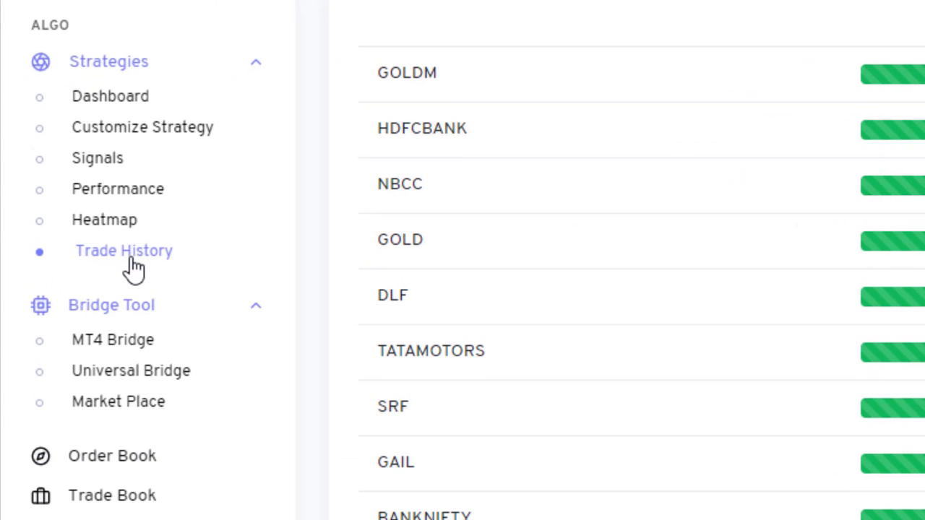
left_click(125, 252)
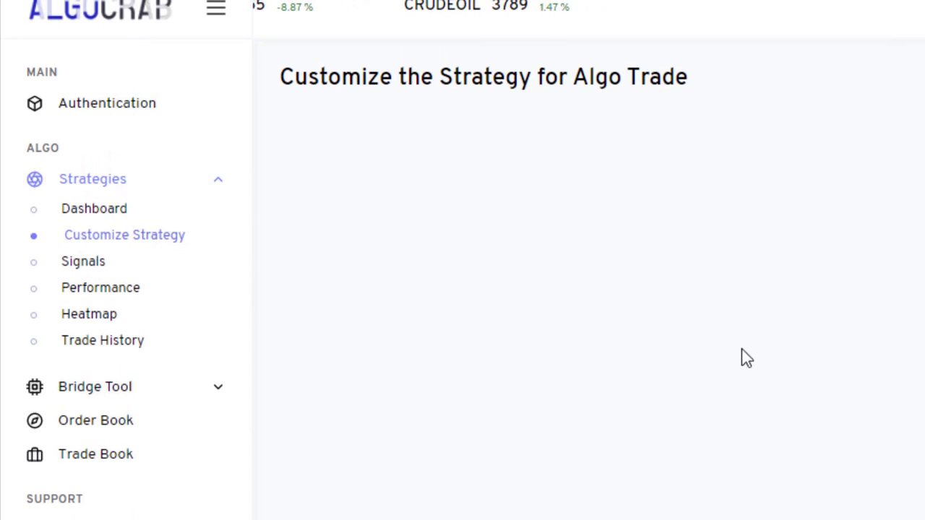
- Save a new SUPER TREND symbol for CRUDEOIL21JANFUT with MIS order type and quantity 1
left_click(441, 110)
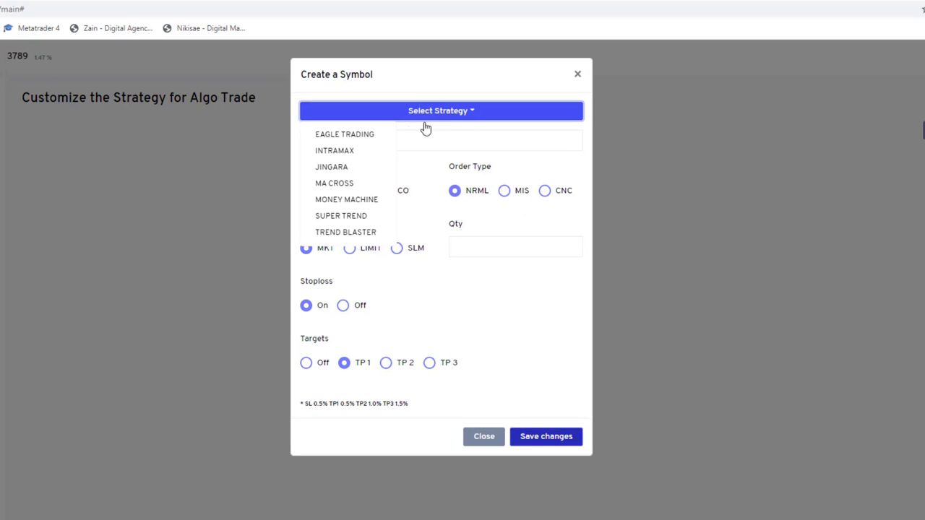
mouse_move(340, 215)
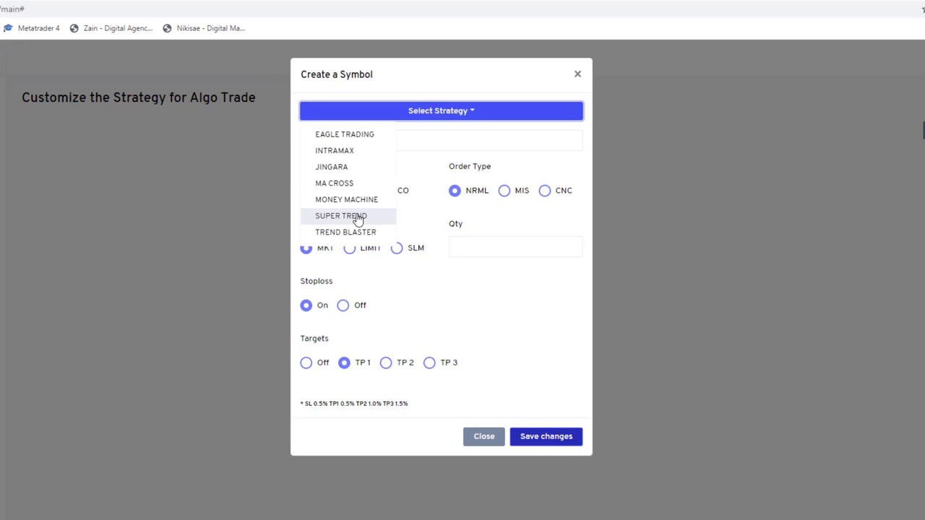
left_click(341, 215)
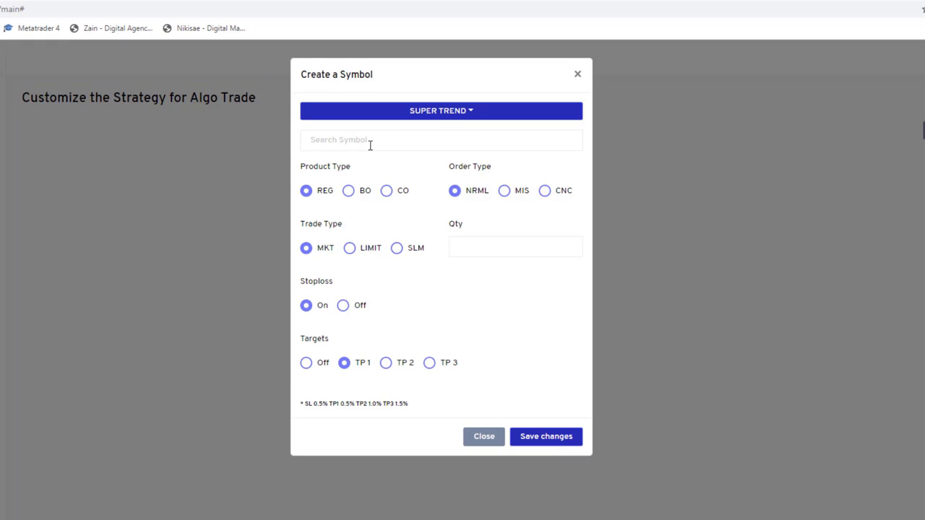
type("CRUDEOIL21JANFUT")
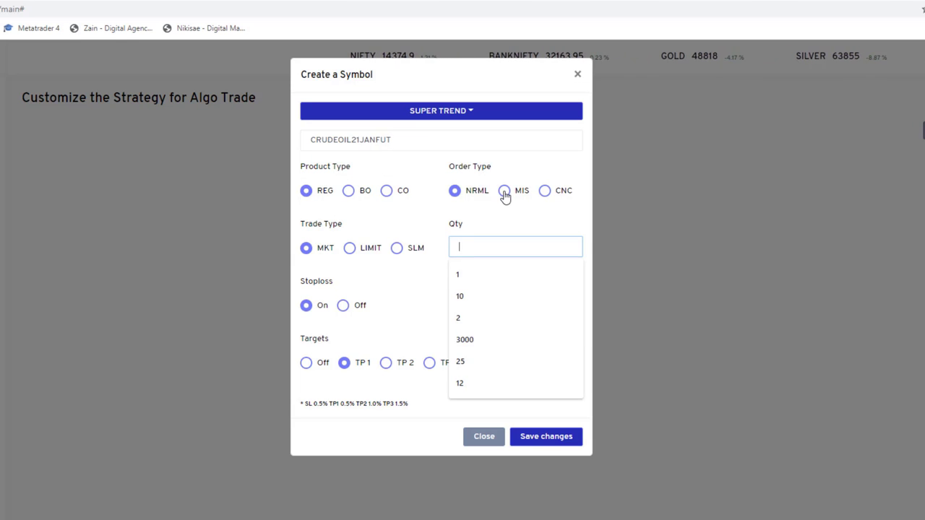
left_click(504, 191)
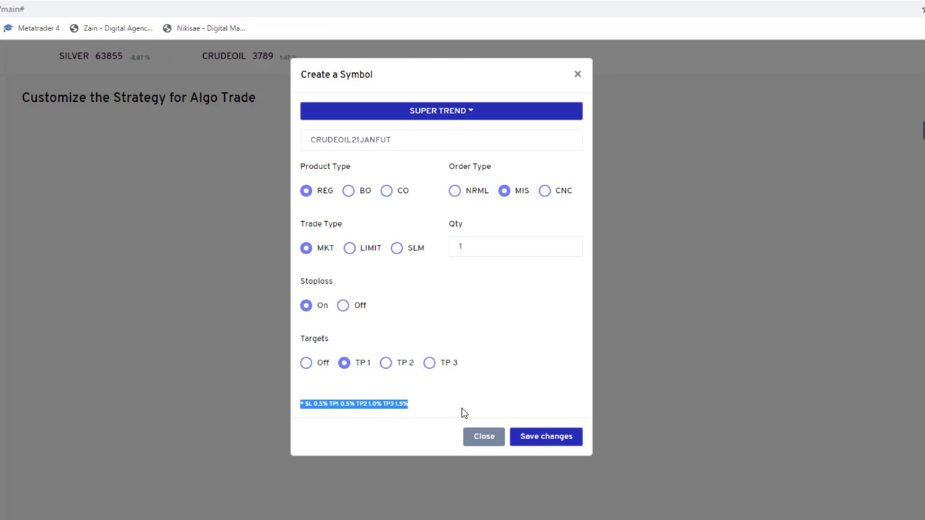
mouse_move(586, 451)
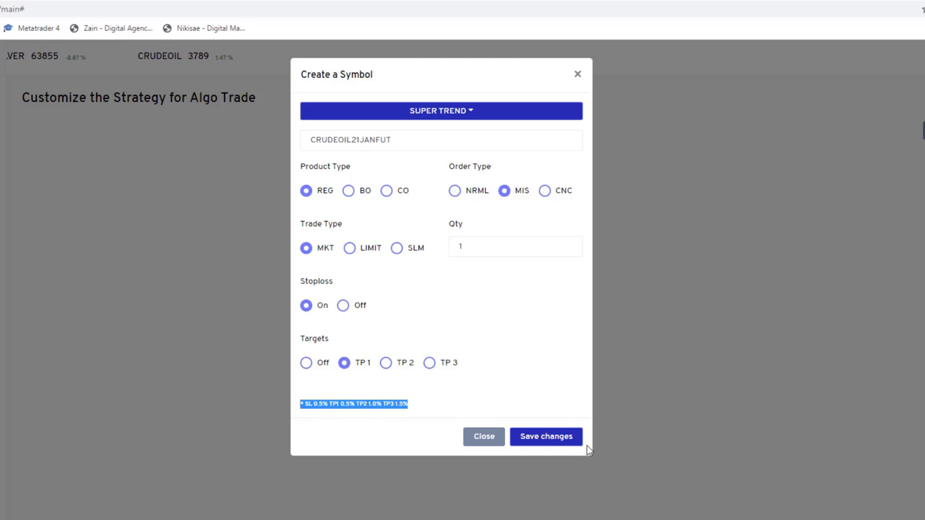
left_click(483, 437)
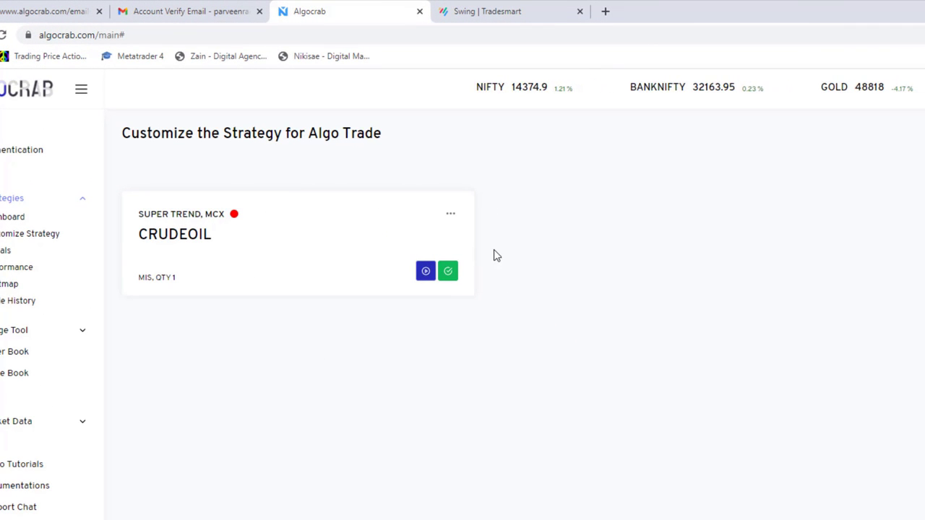
mouse_move(425, 272)
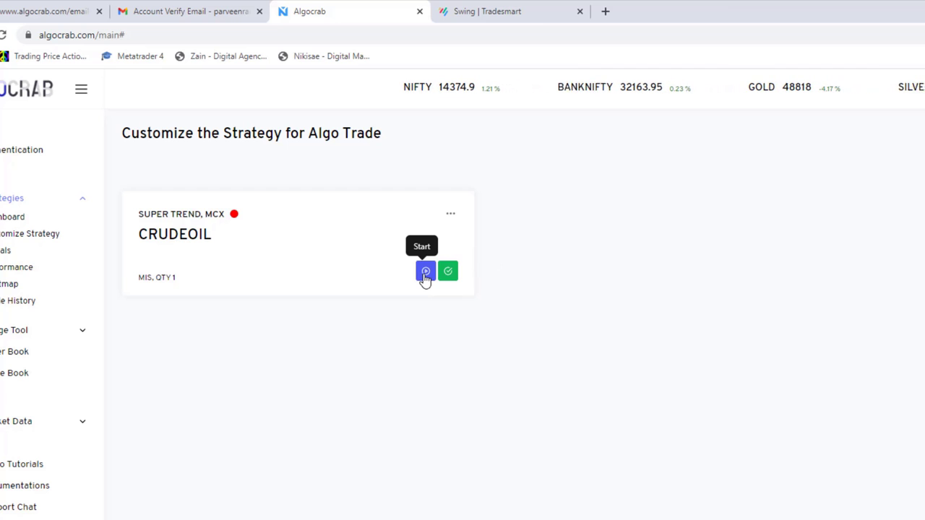
- Start the CRUDEOIL strategy card, then check its Edit settings and close without changes
left_click(425, 272)
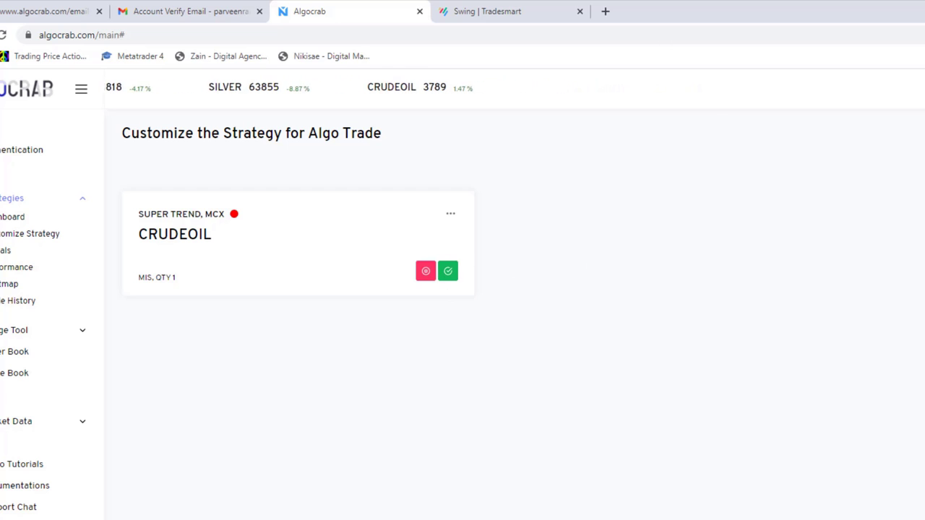
left_click(450, 214)
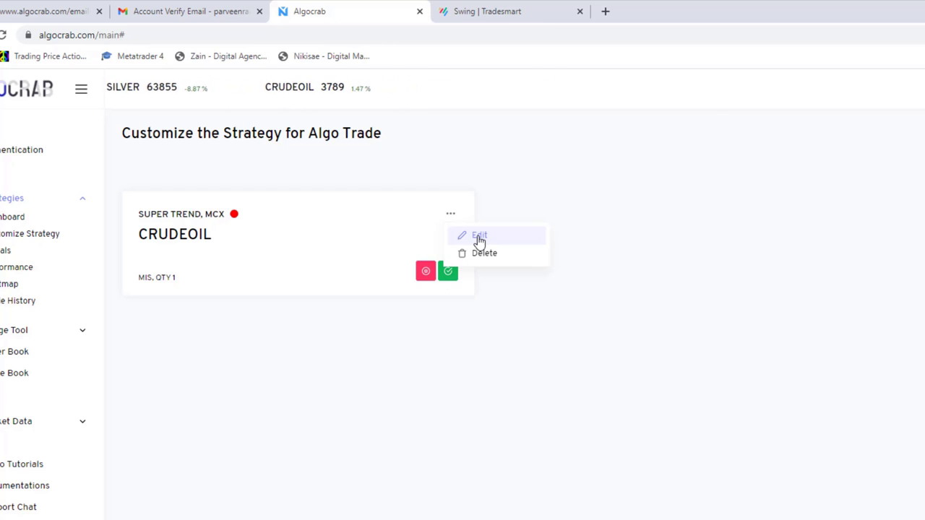
left_click(480, 234)
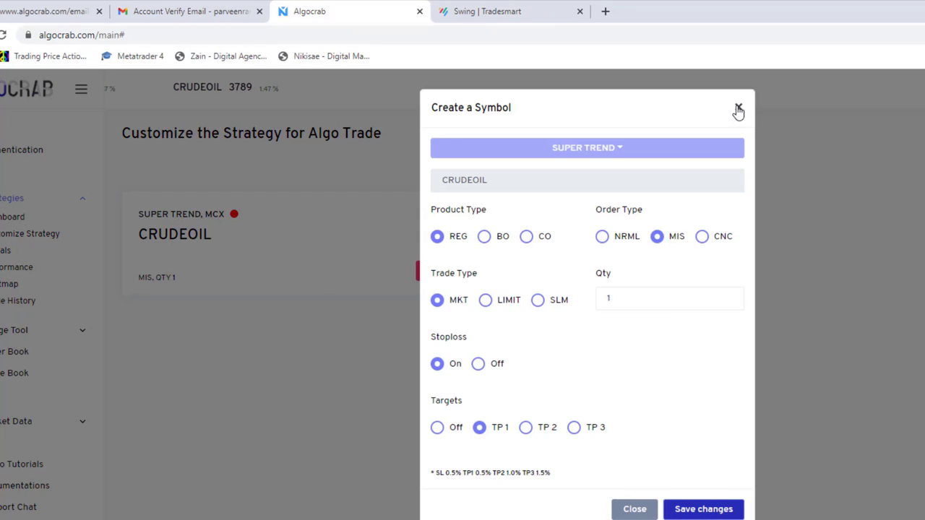
left_click(737, 110)
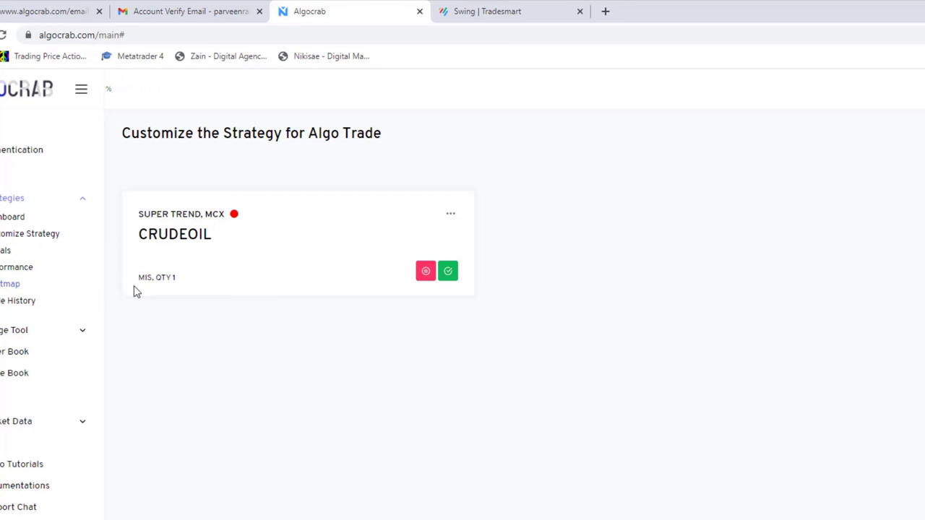
left_click(49, 107)
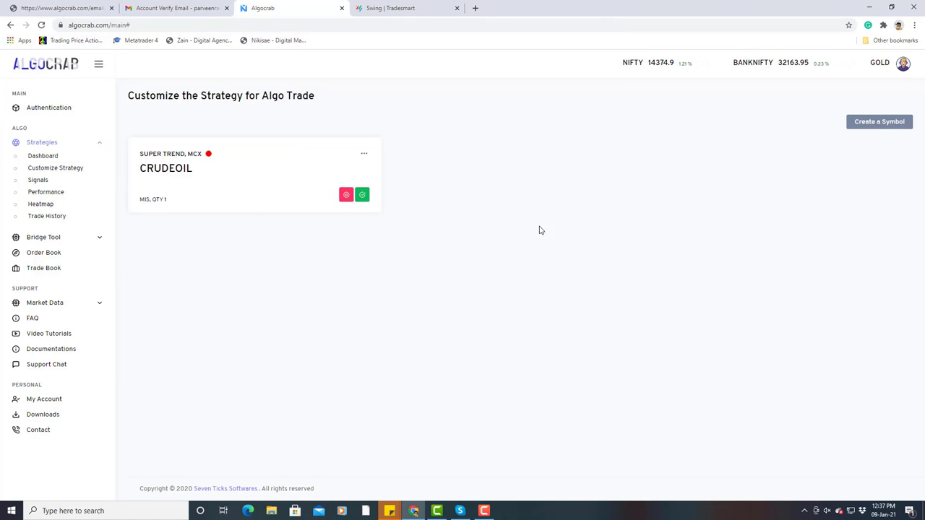
mouse_move(477, 231)
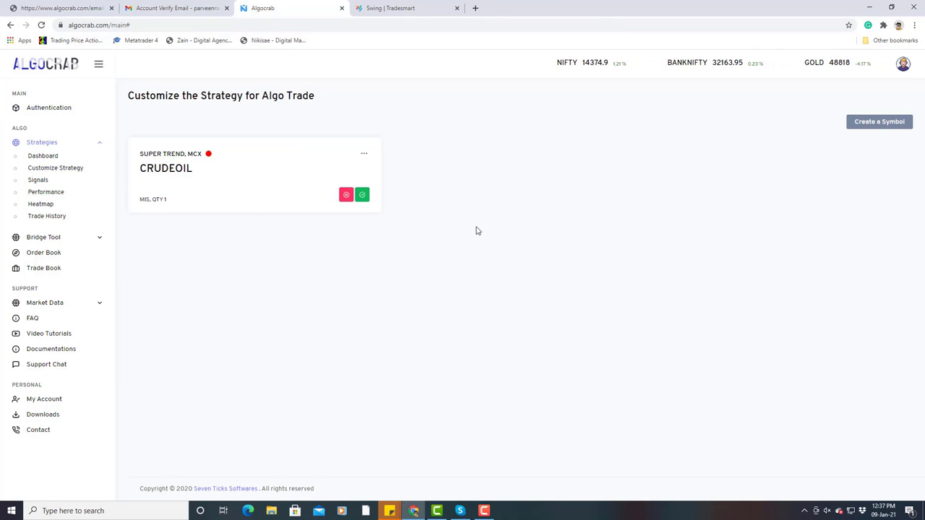